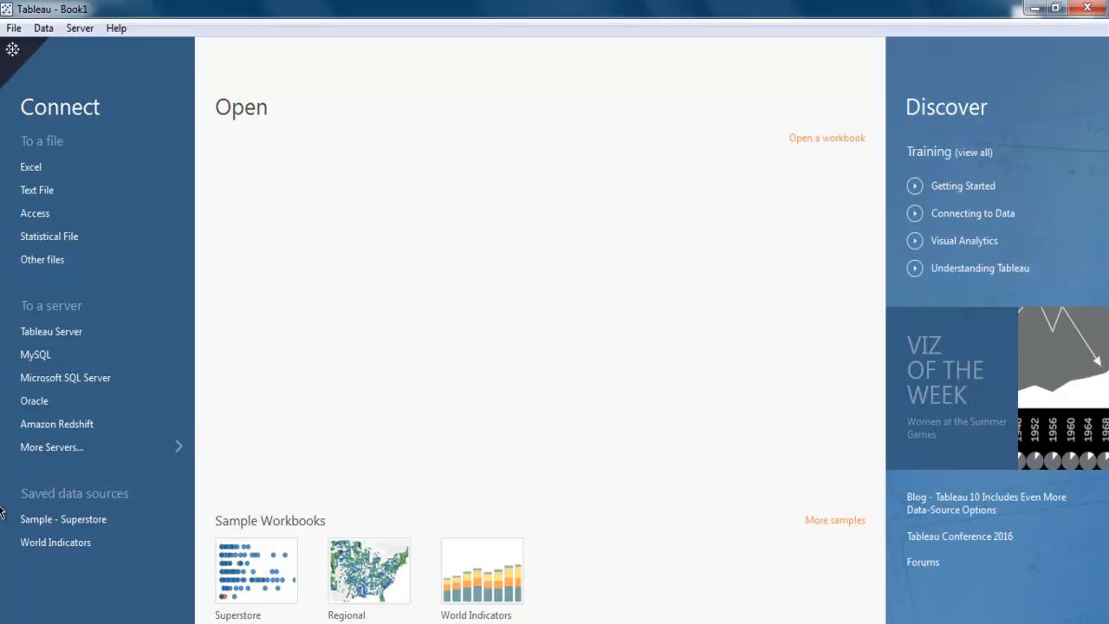
mouse_move(19, 517)
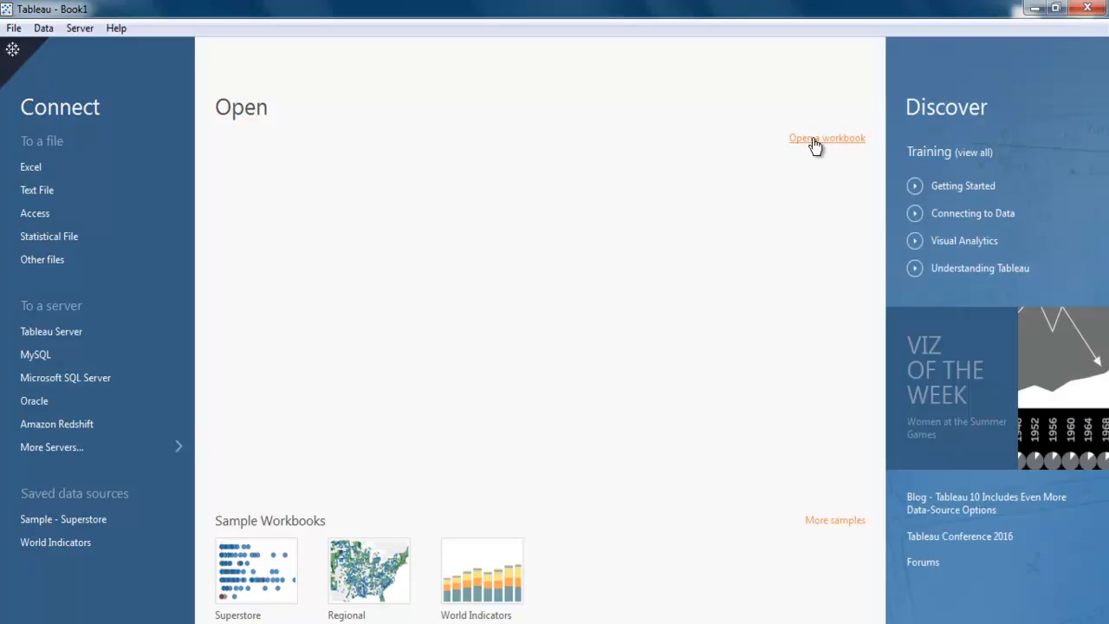
mouse_move(790, 133)
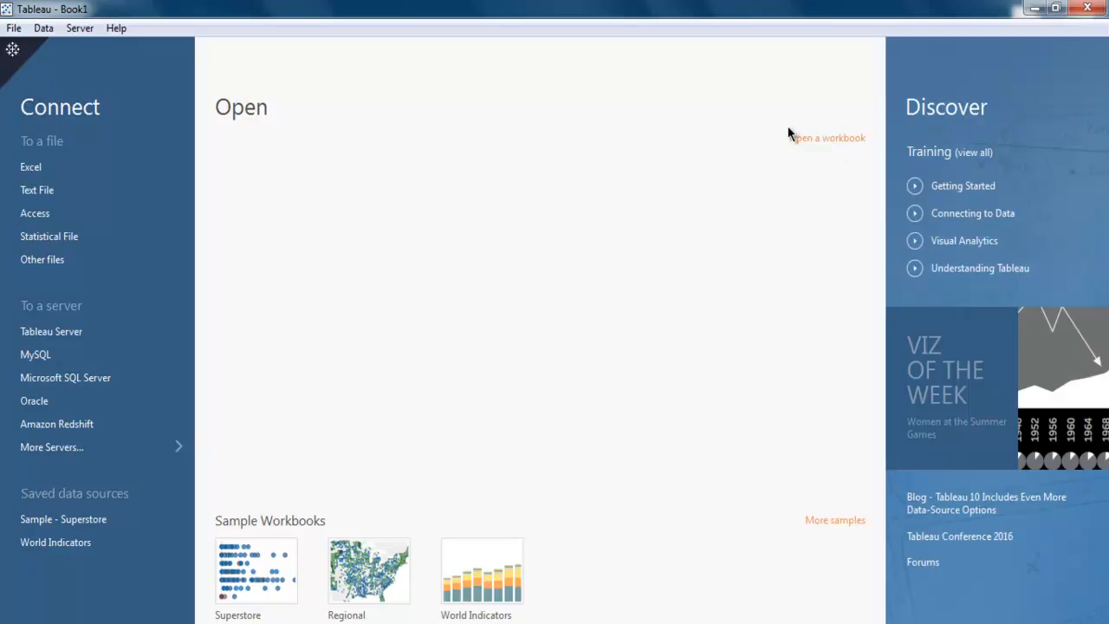
mouse_move(142, 76)
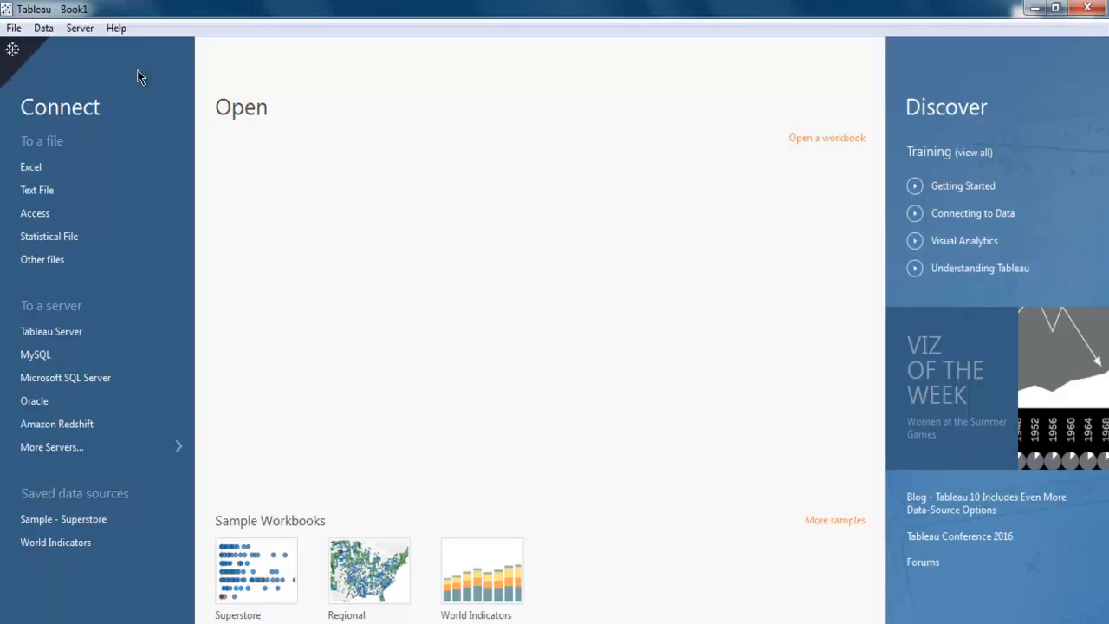
mouse_move(83, 115)
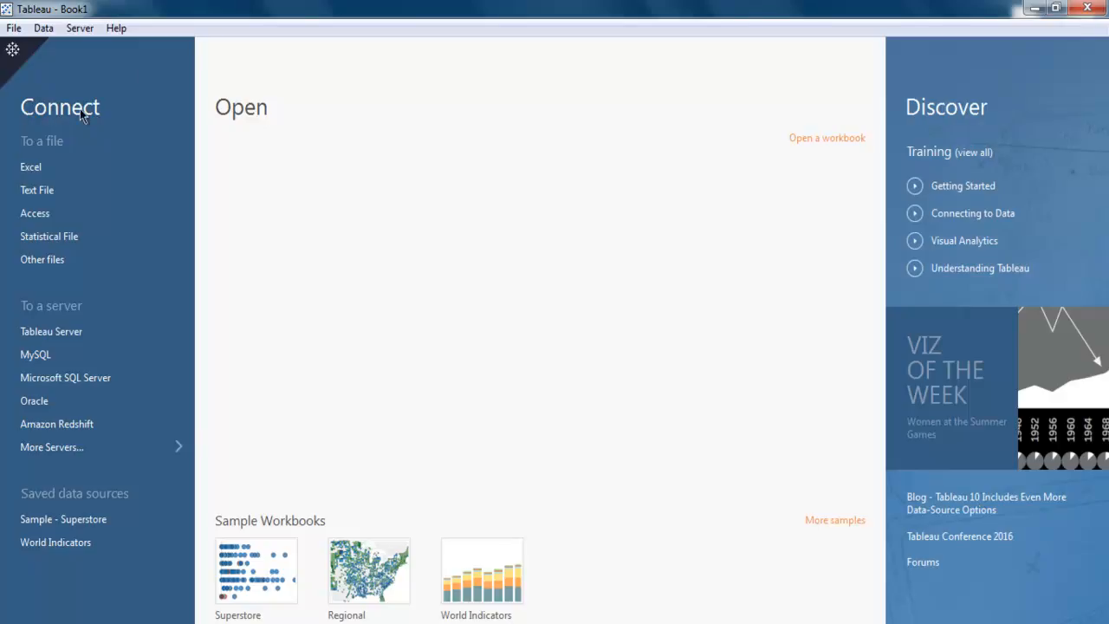
mouse_move(34, 167)
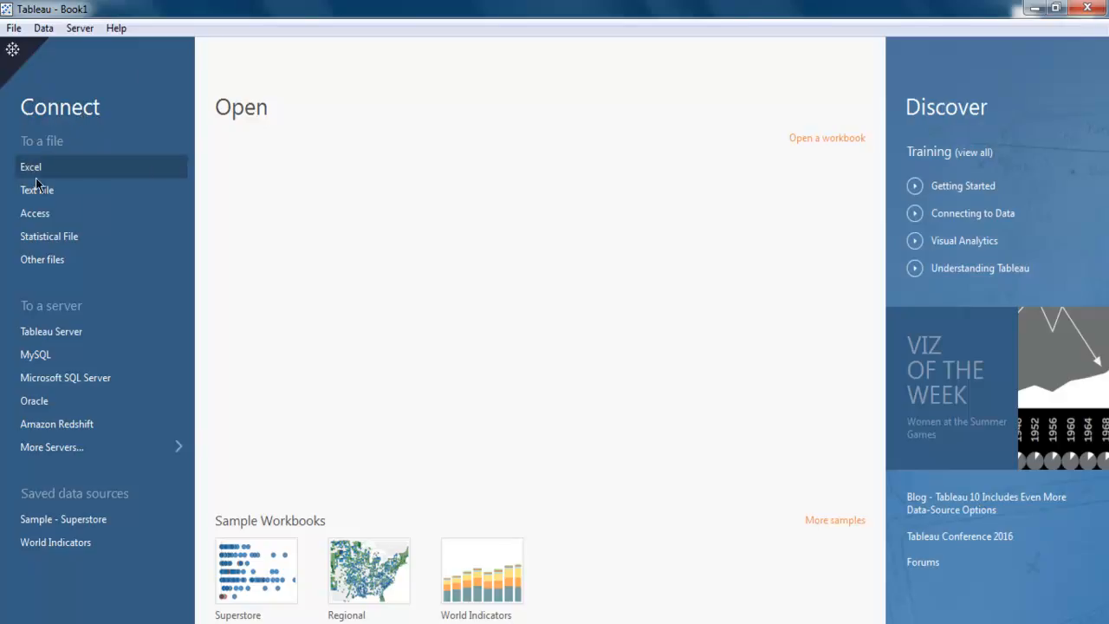
mouse_move(61, 281)
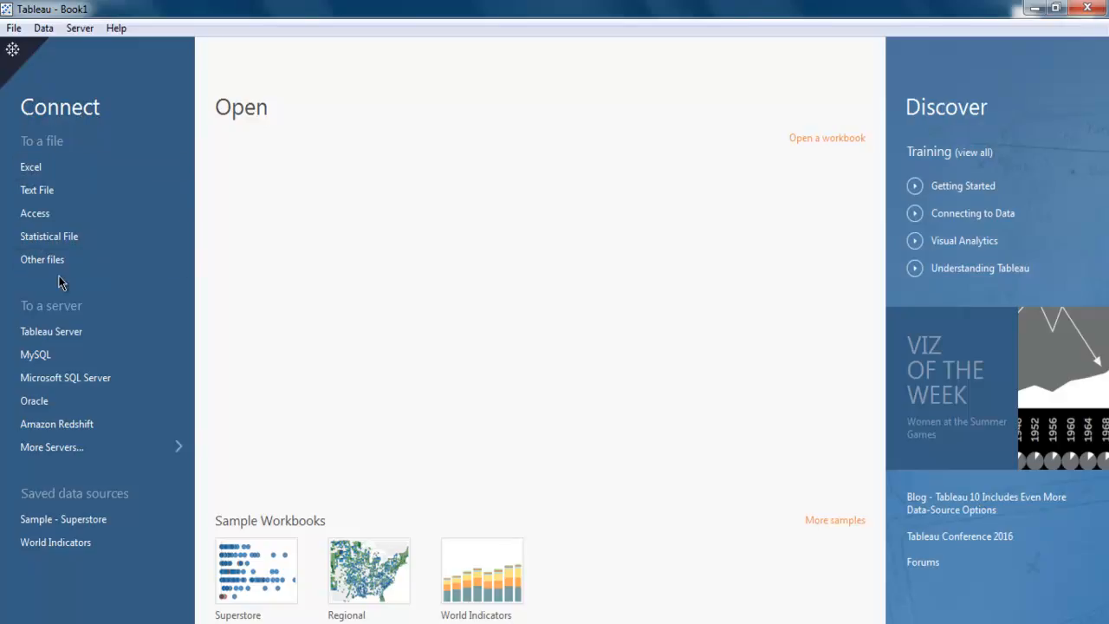
mouse_move(48, 235)
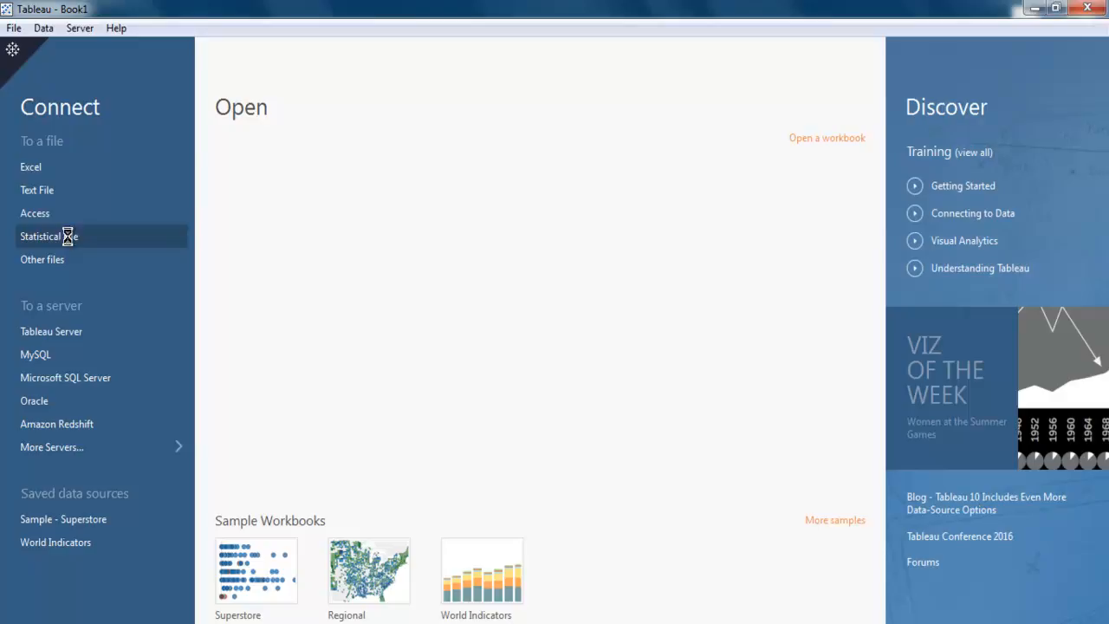
Connect to the statistical file mp.sav on drive D as the data source.
click(48, 236)
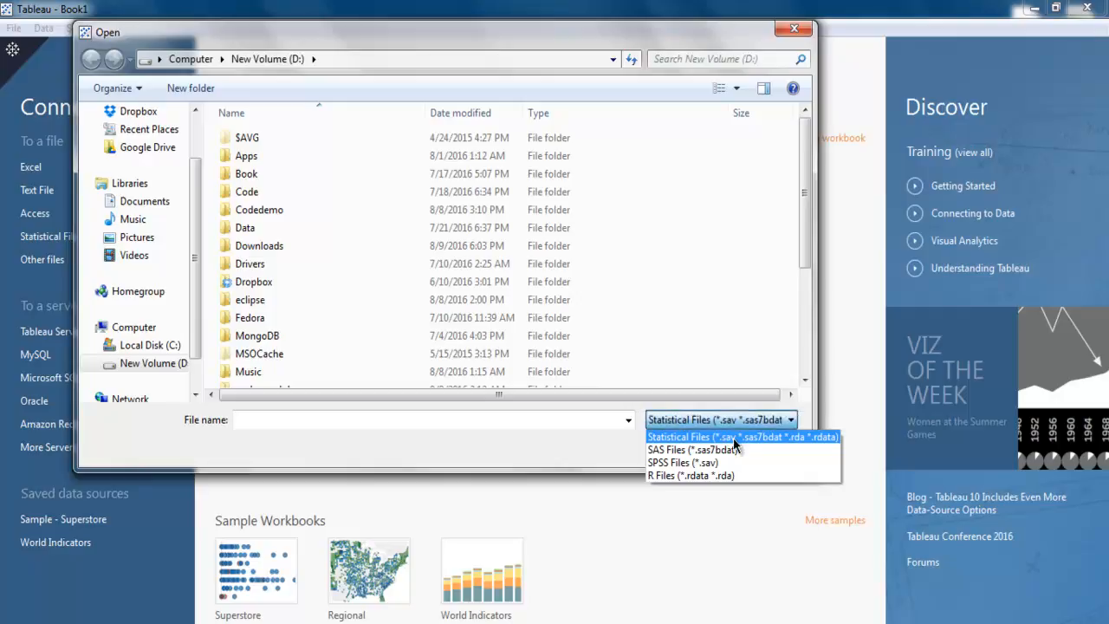
mouse_move(693, 448)
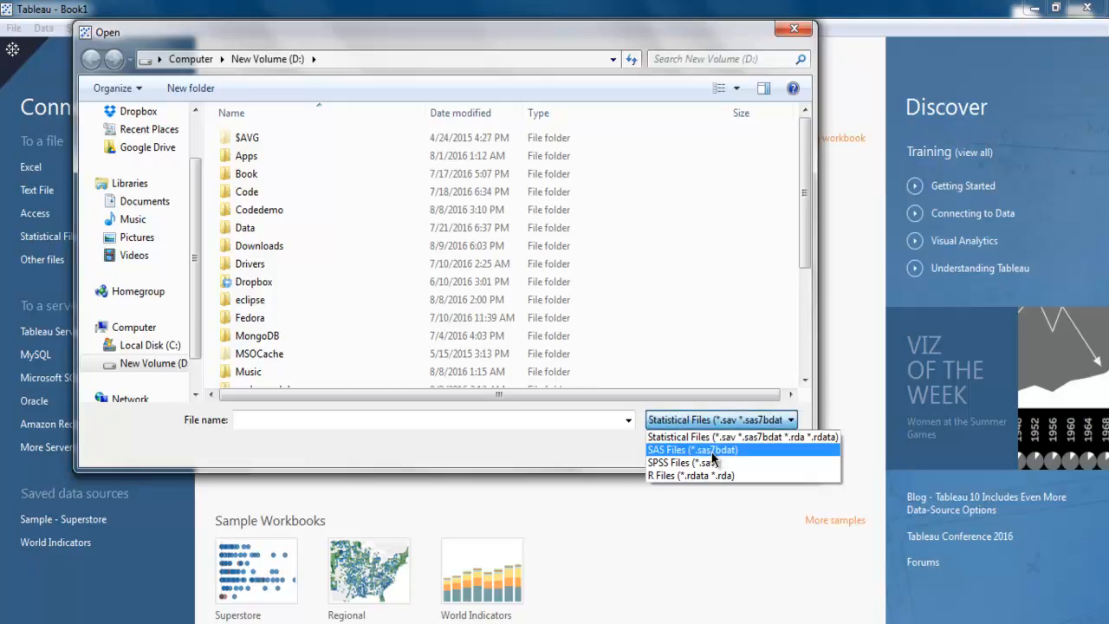
mouse_move(719, 461)
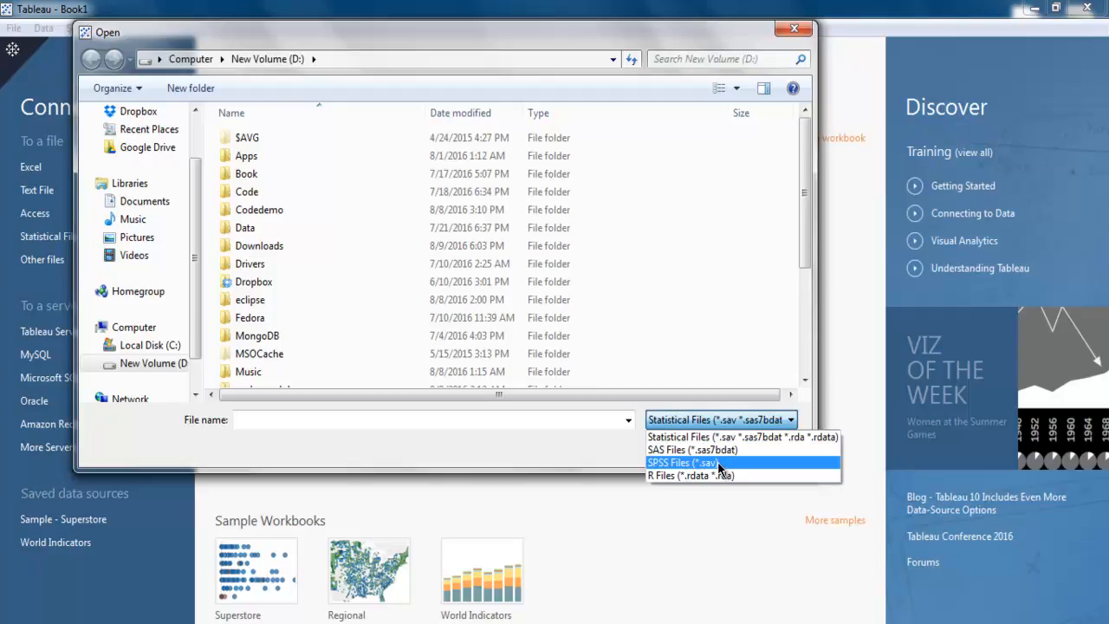
mouse_move(745, 472)
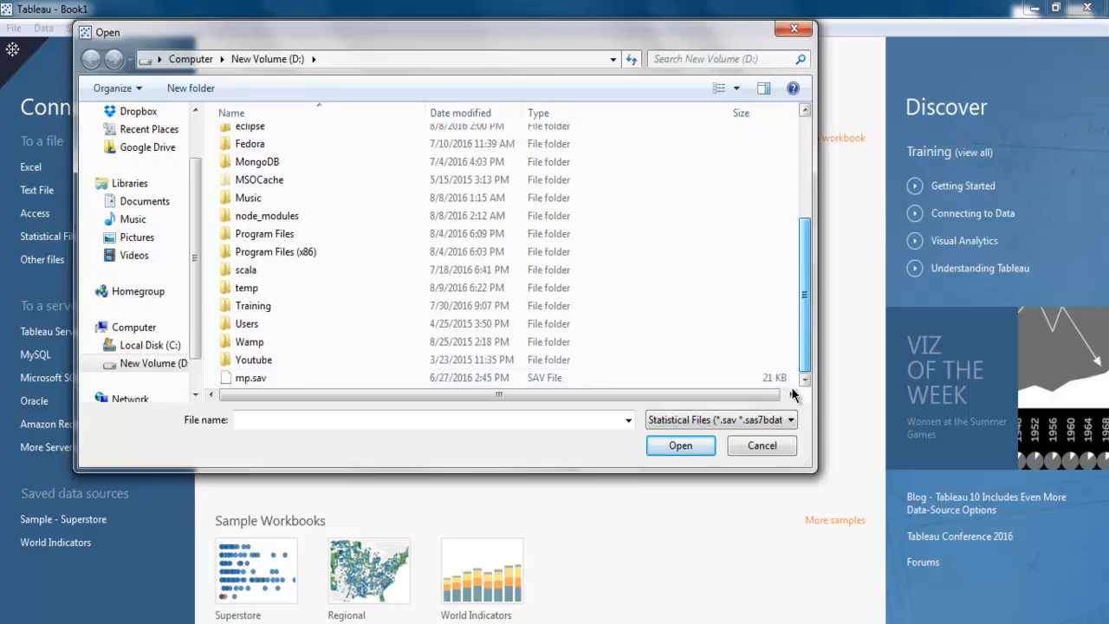
mouse_move(250, 378)
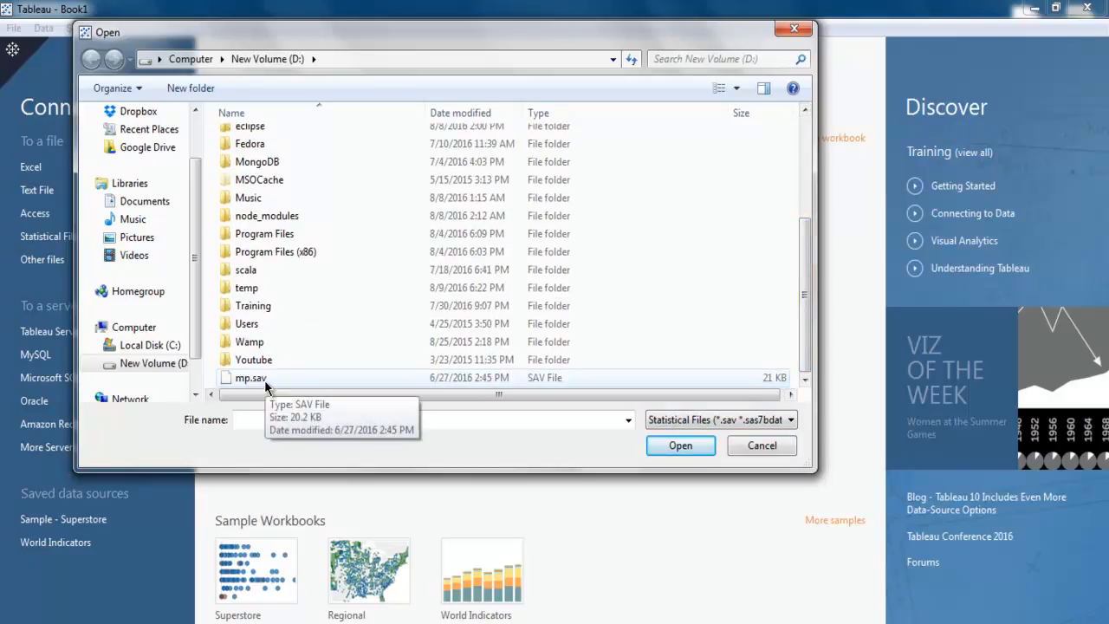
click(249, 377)
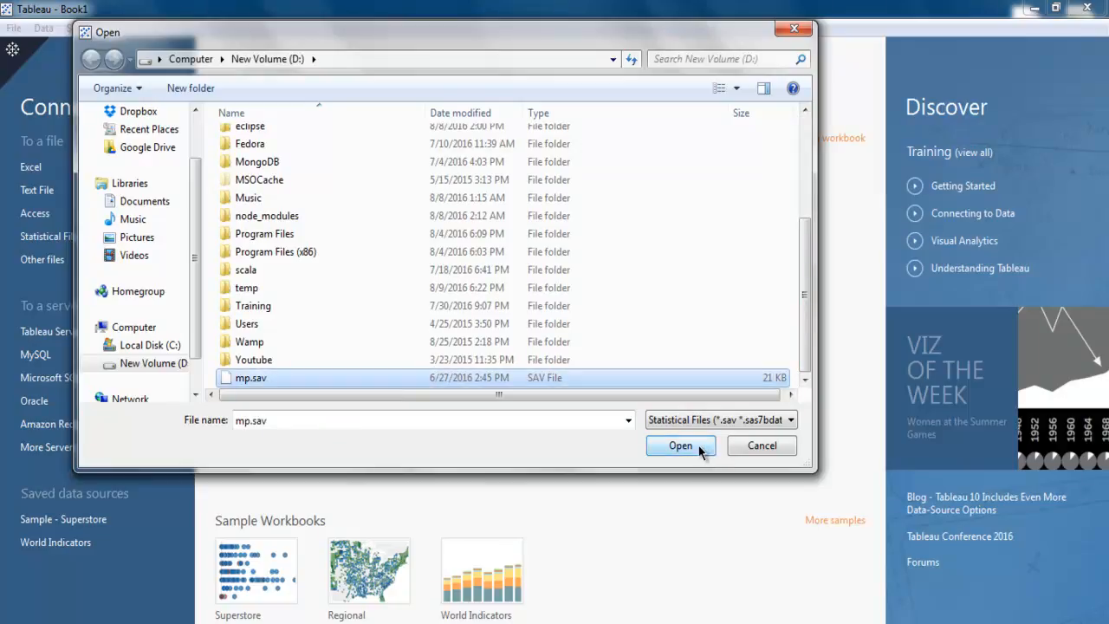
click(679, 445)
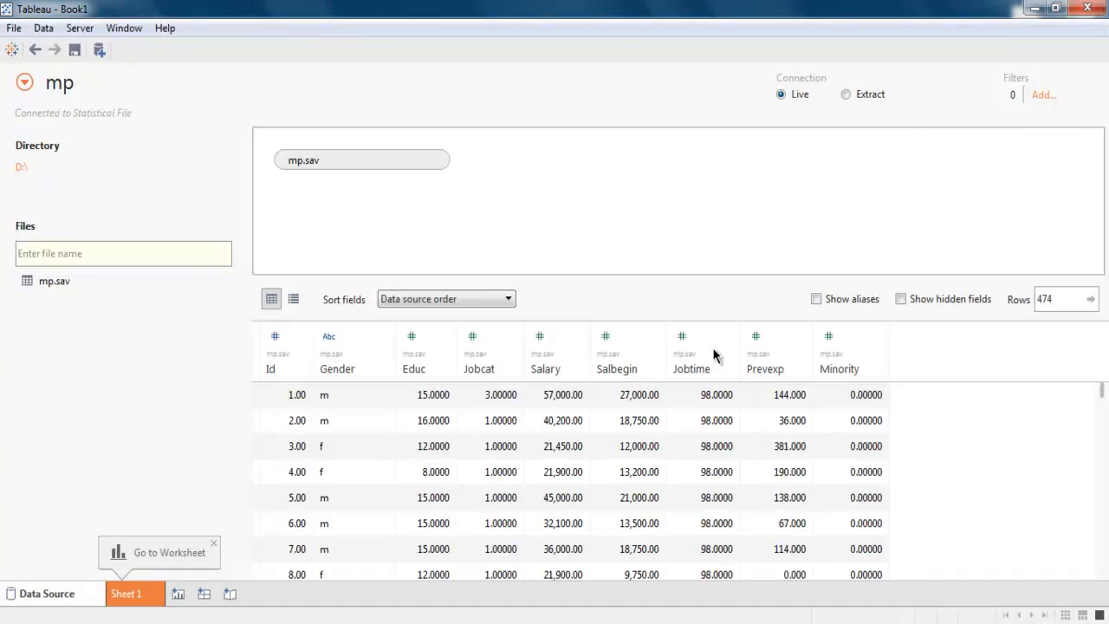
mouse_move(256, 408)
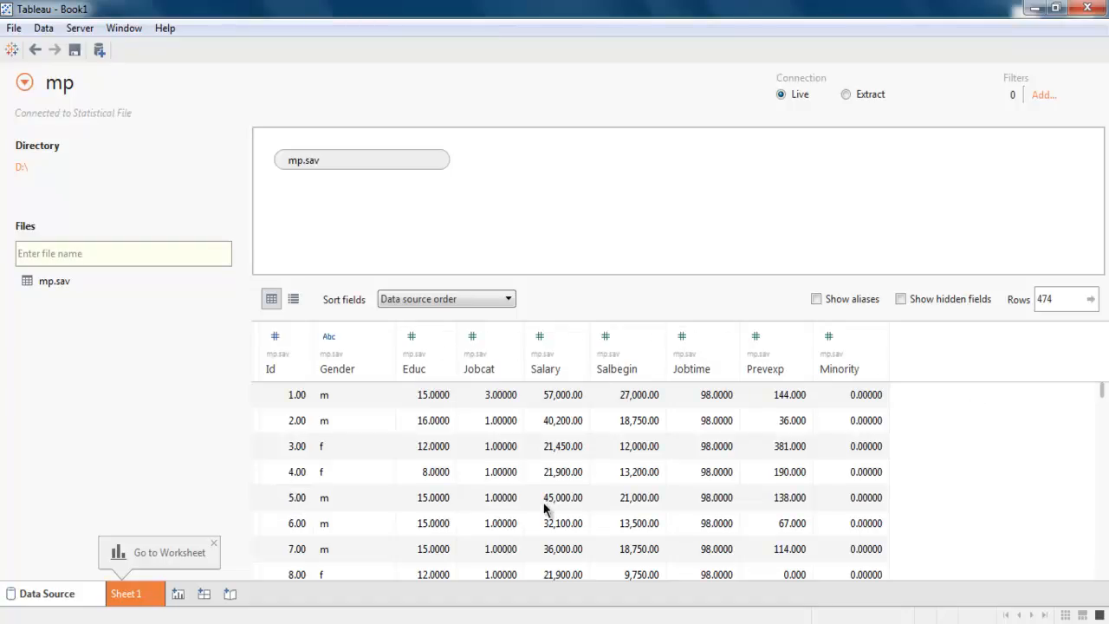
mouse_move(544, 498)
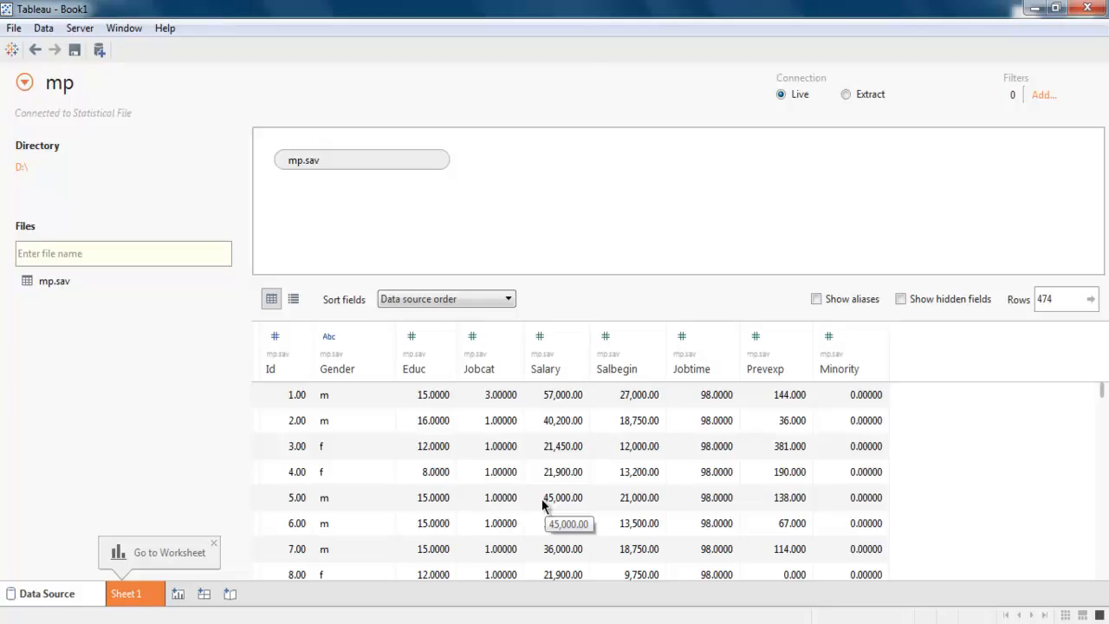
mouse_move(475, 547)
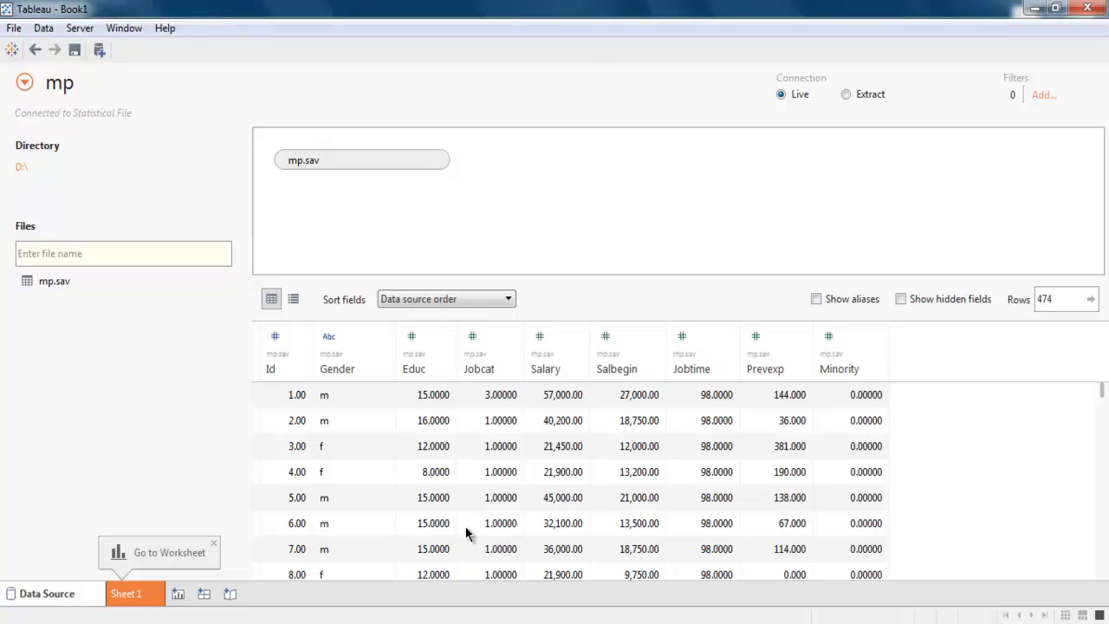
mouse_move(603, 459)
text(250)
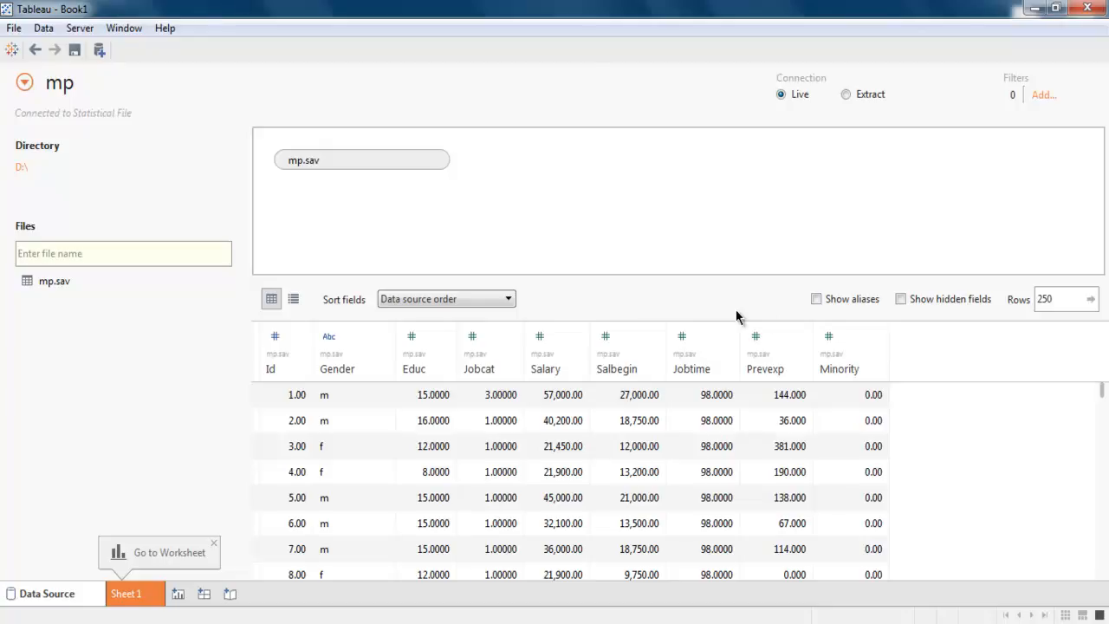
mouse_move(797, 152)
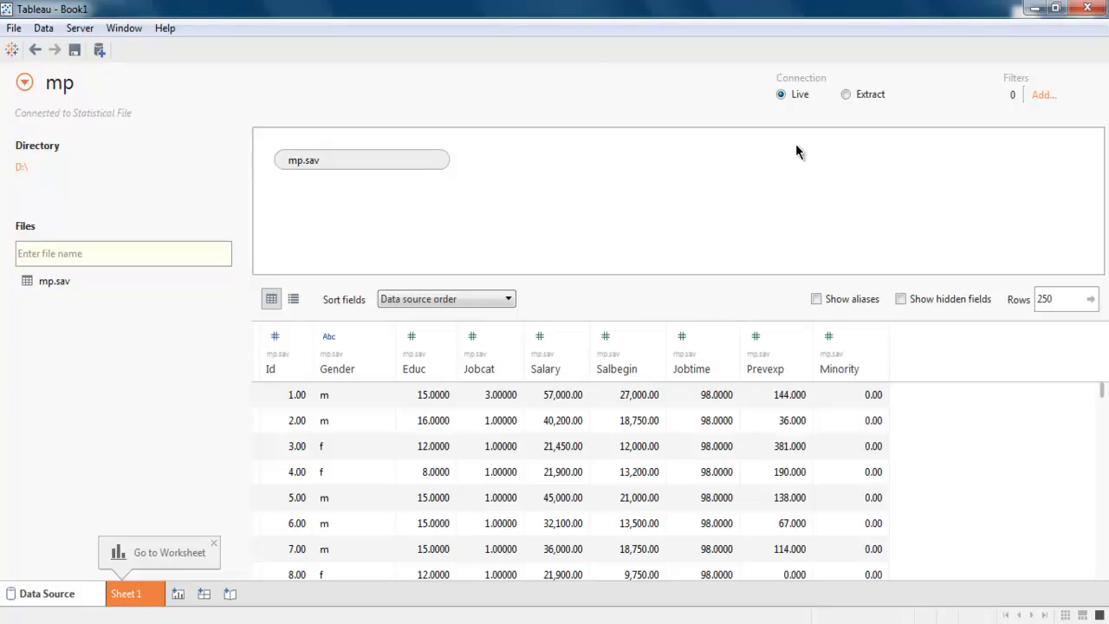
mouse_move(845, 114)
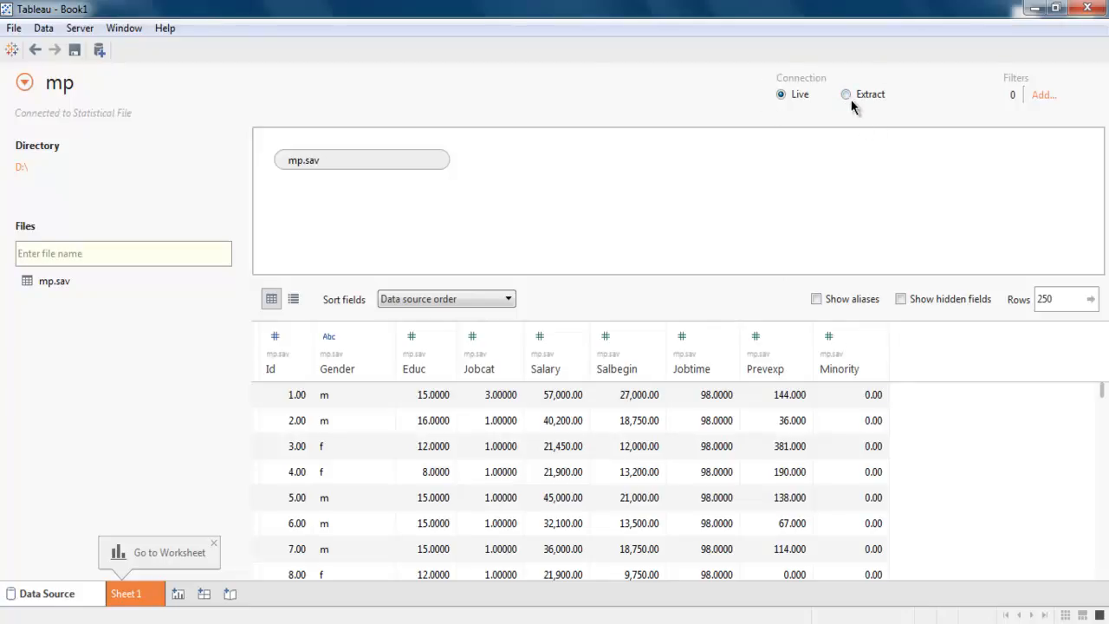
mouse_move(846, 93)
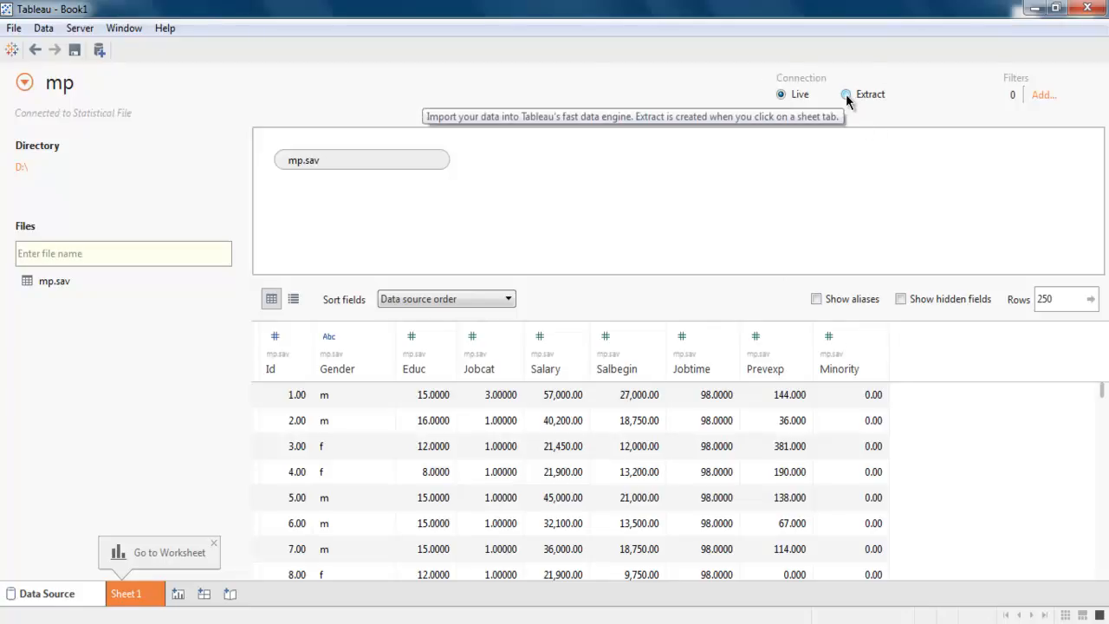
Switch the mp connection from live to an extract including all data.
click(845, 93)
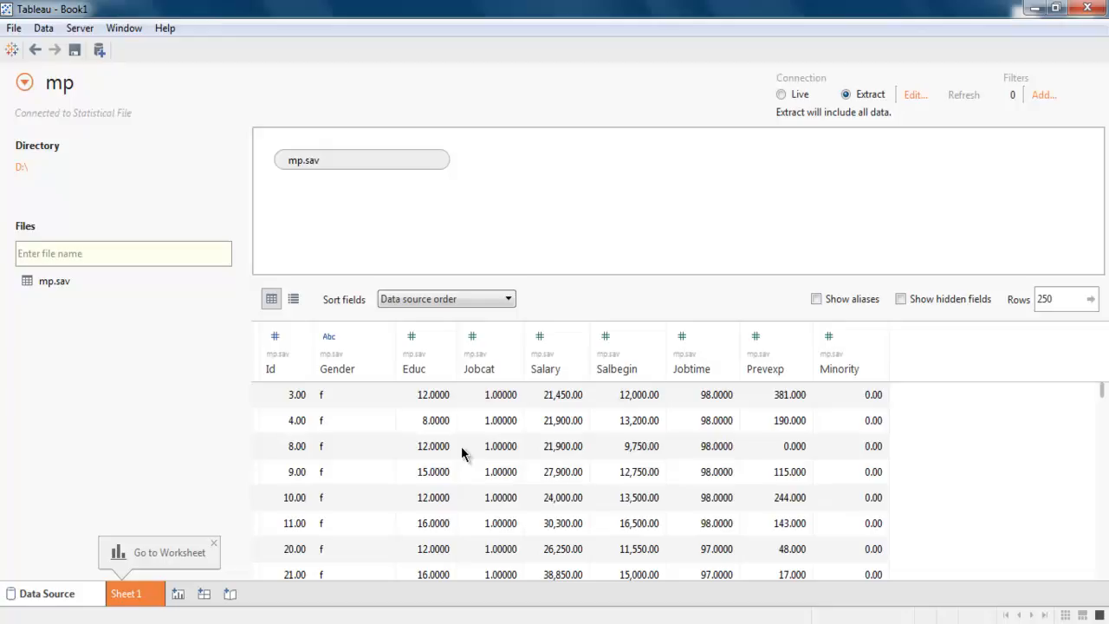
mouse_move(69, 572)
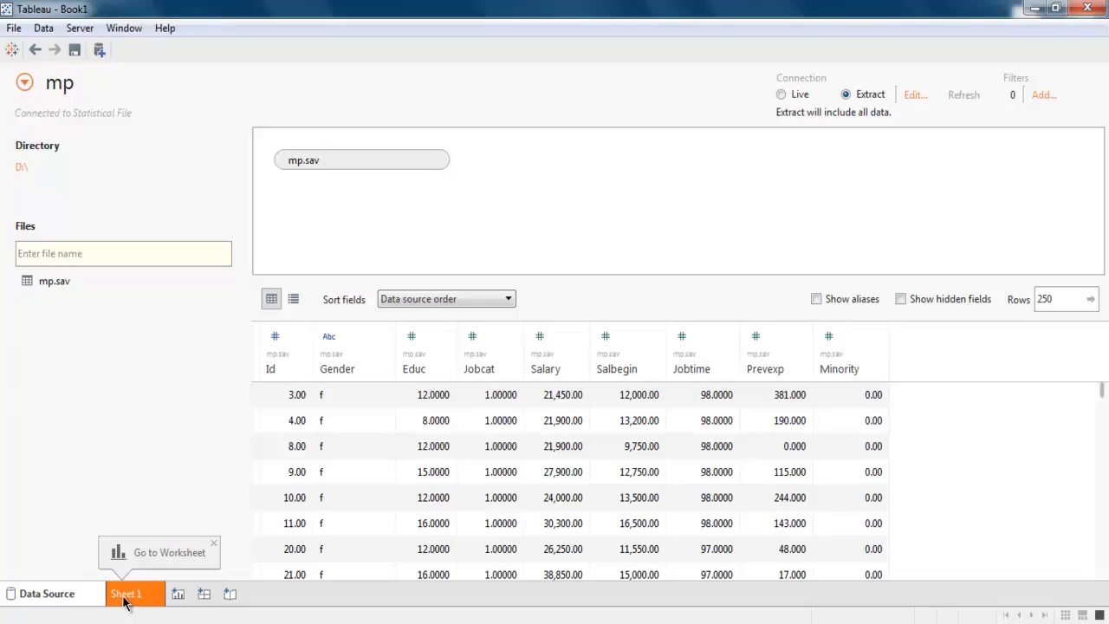
mouse_move(4, 502)
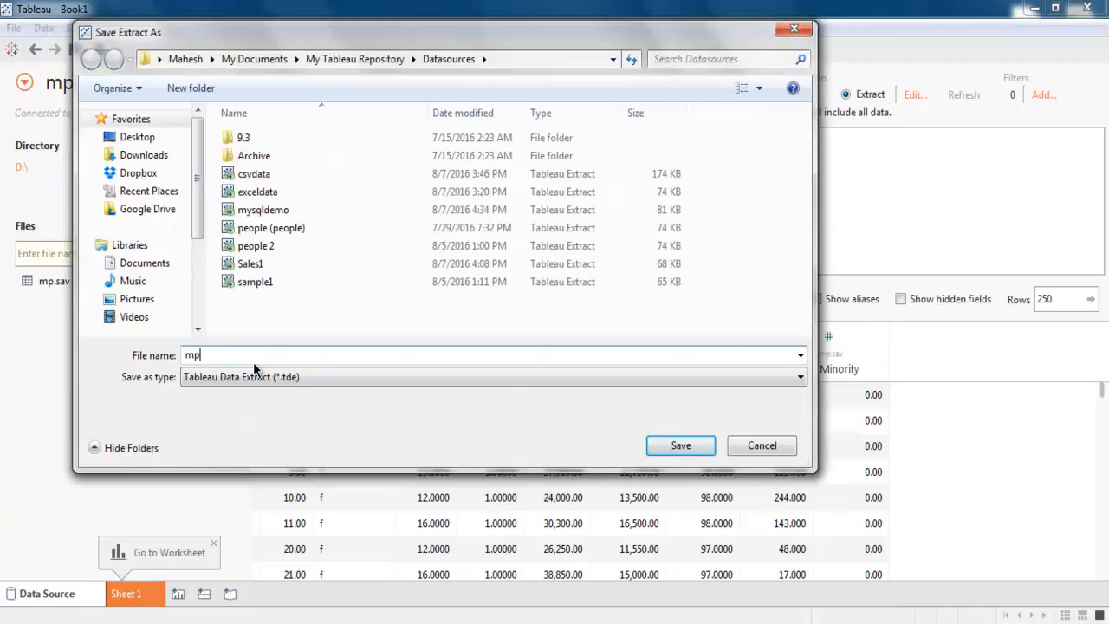
Save the extract as mpsav.tde in the Datasources repository folder.
text(sav)
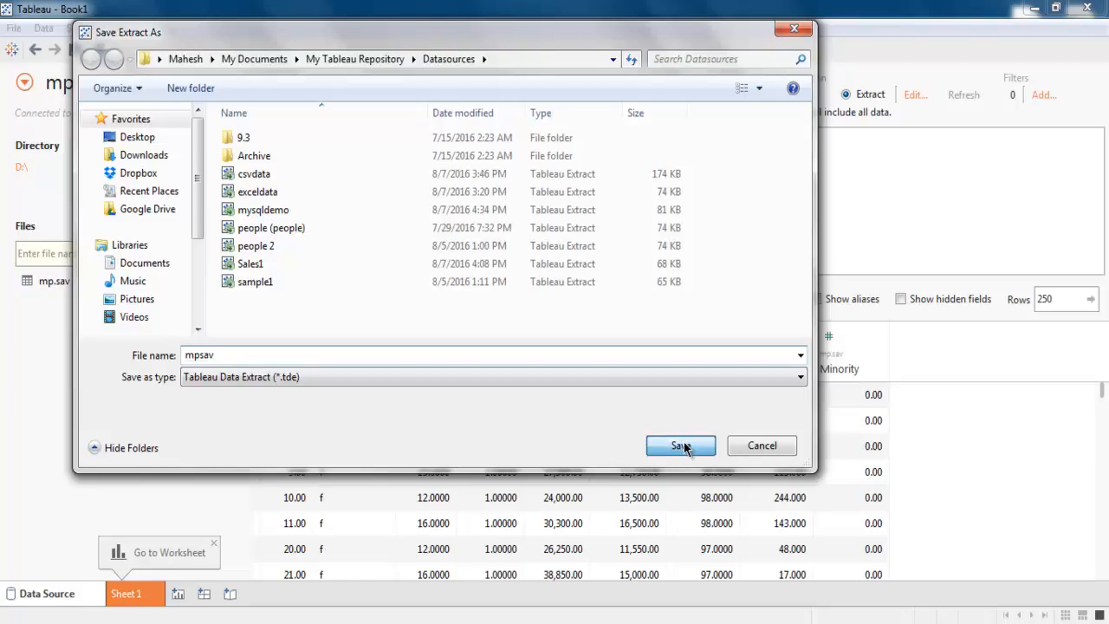
click(679, 443)
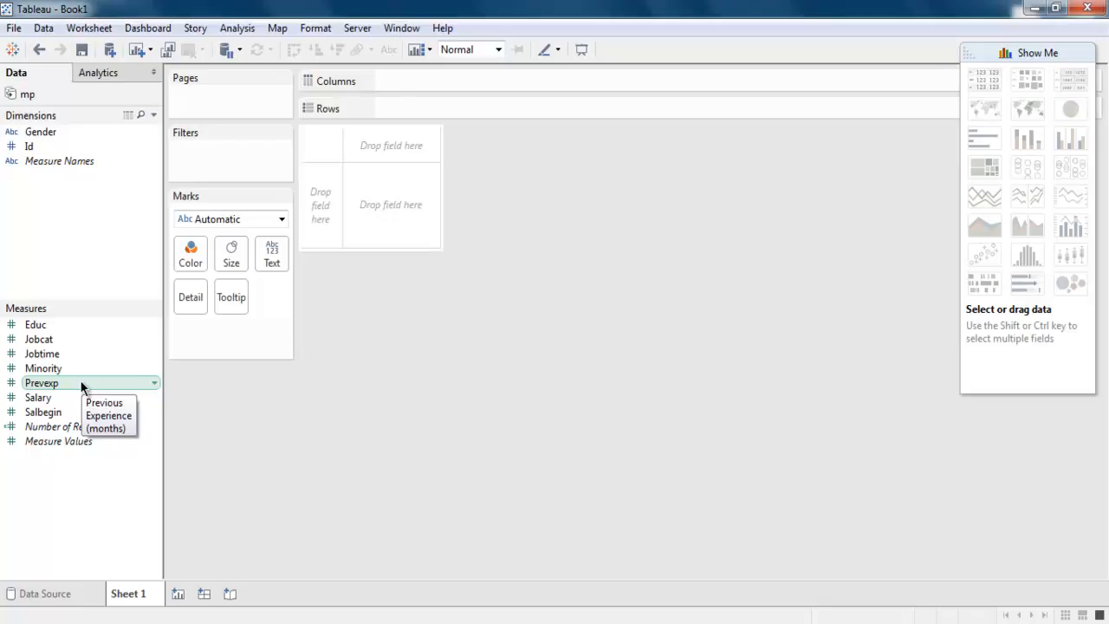
mouse_move(485, 290)
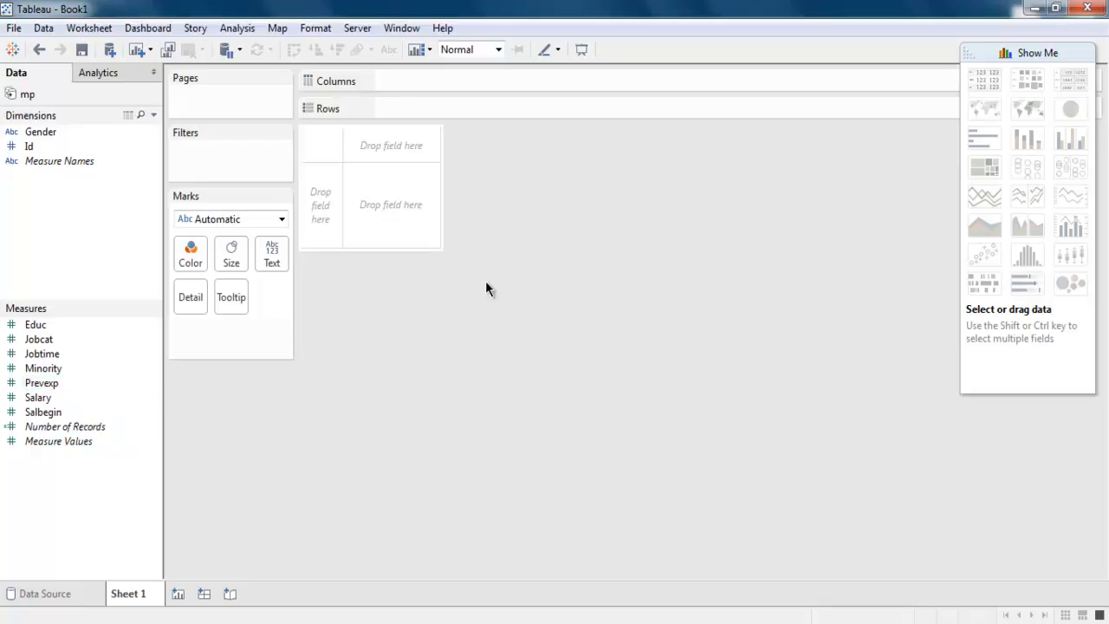